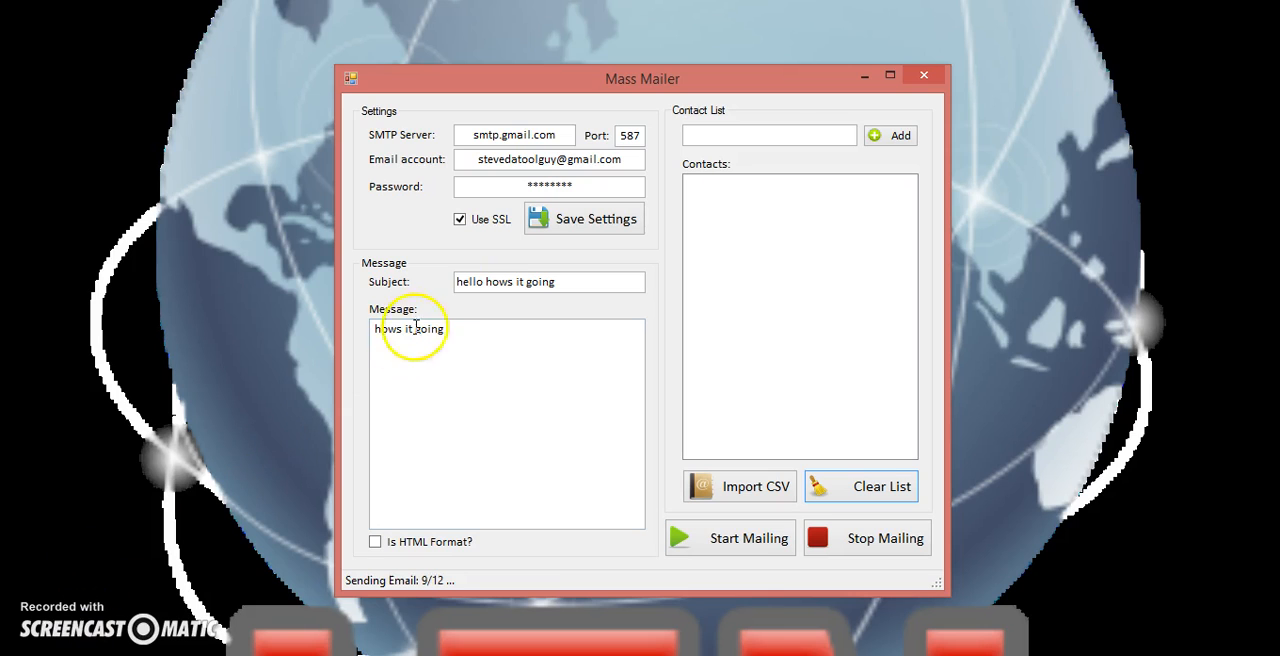
mouse_move(527, 159)
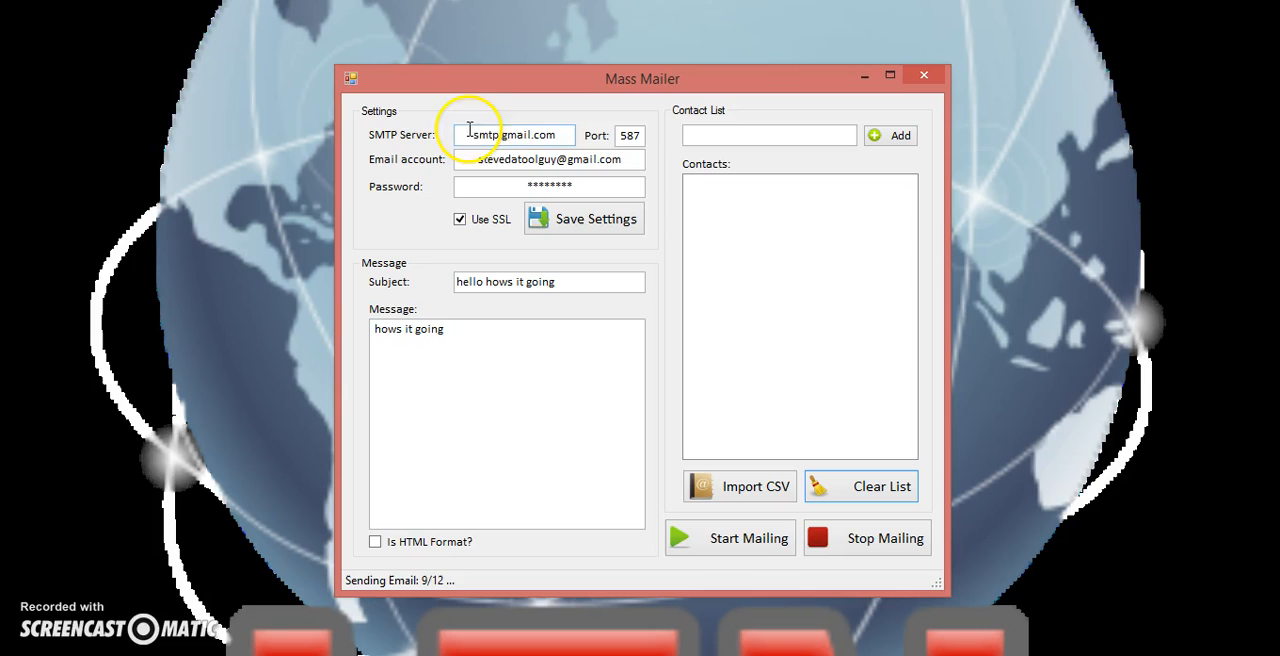
mouse_move(420, 175)
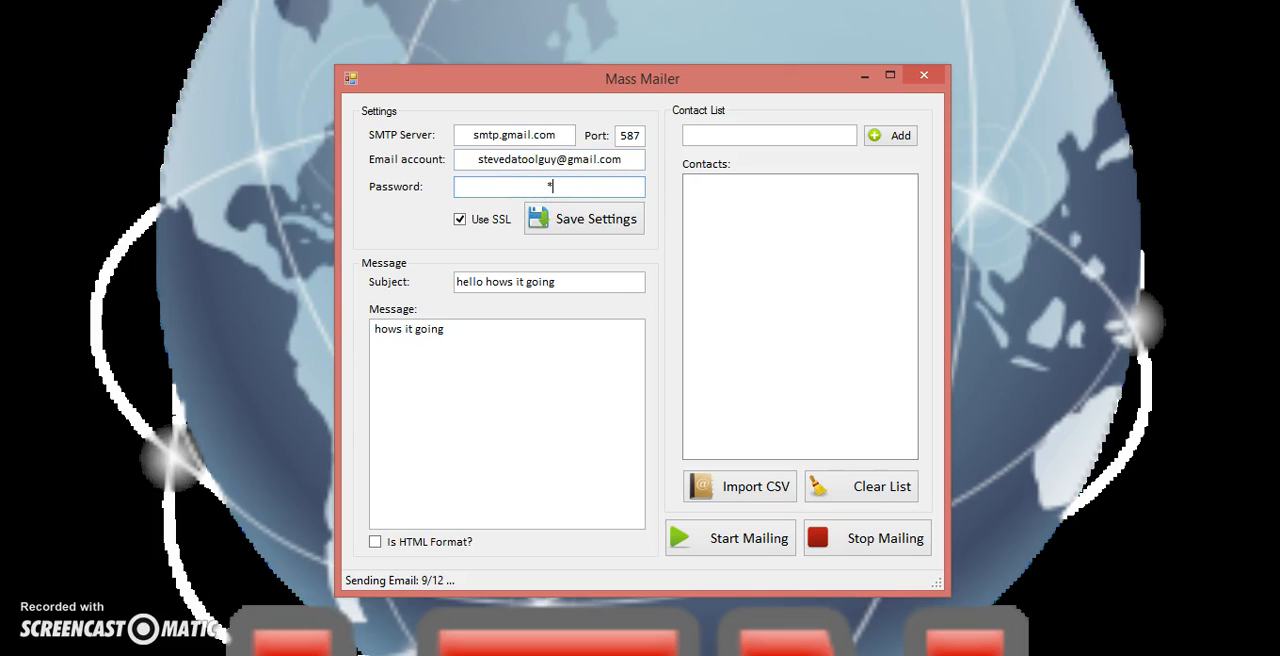
Re-enter the Gmail account password in the SMTP Password field.
text(******)
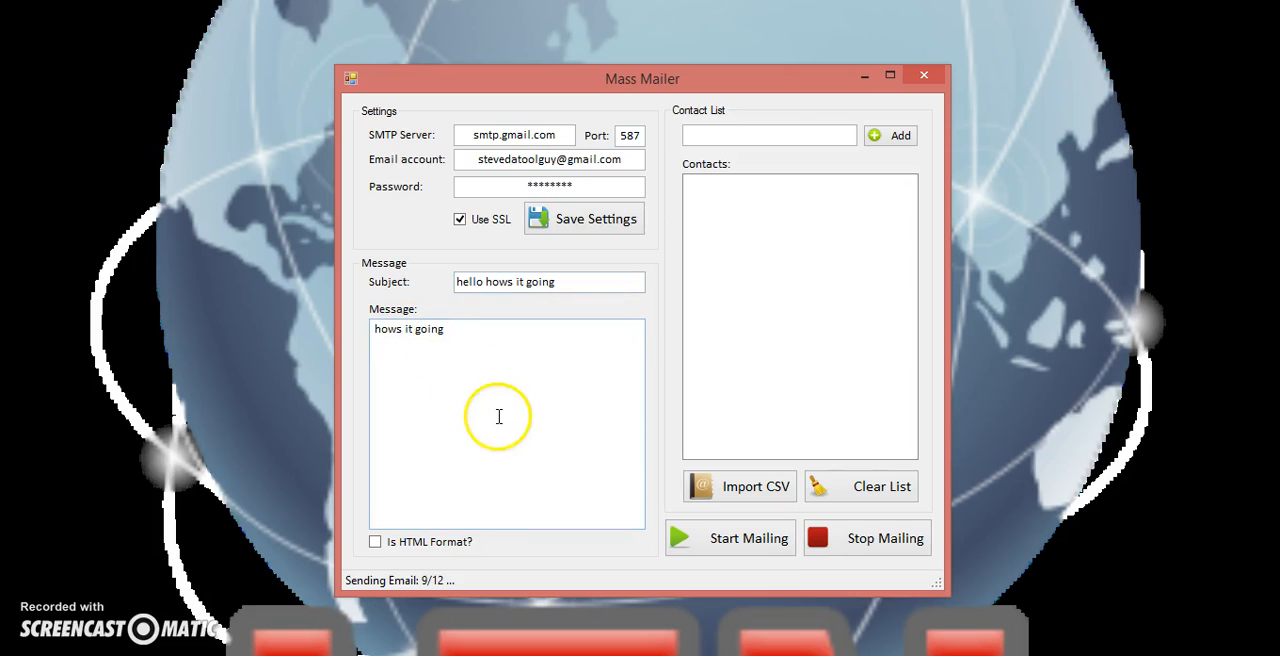
mouse_move(800, 145)
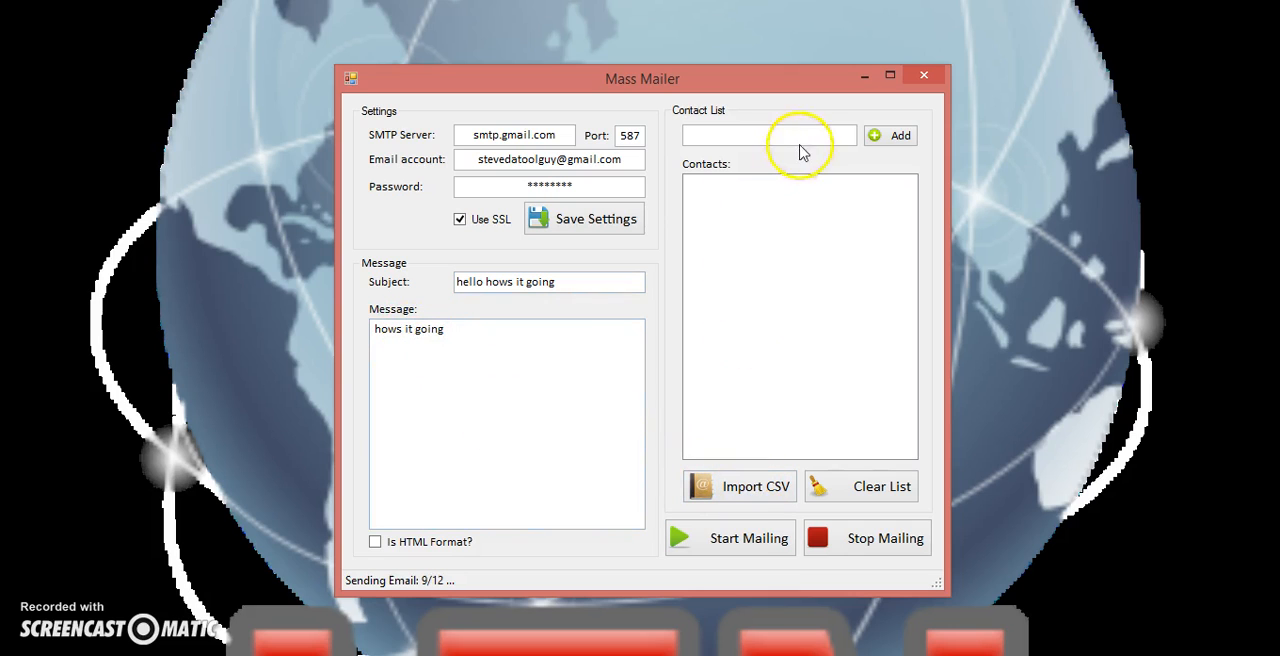
click(767, 135)
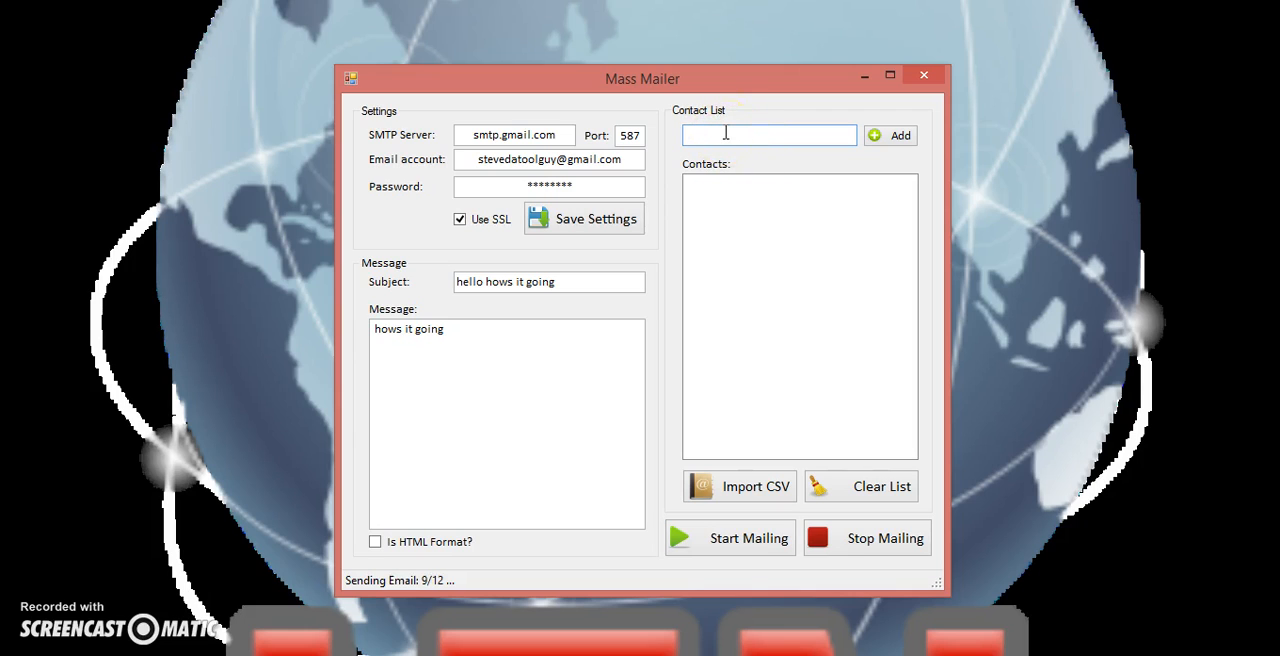
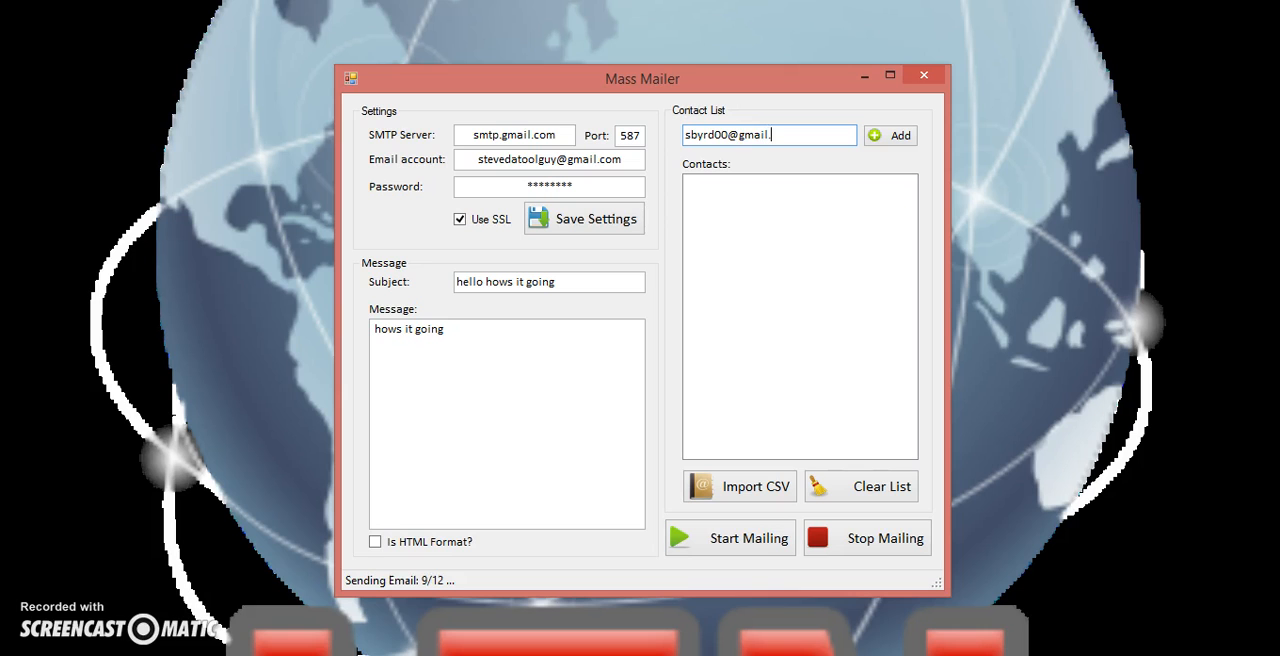
click(889, 135)
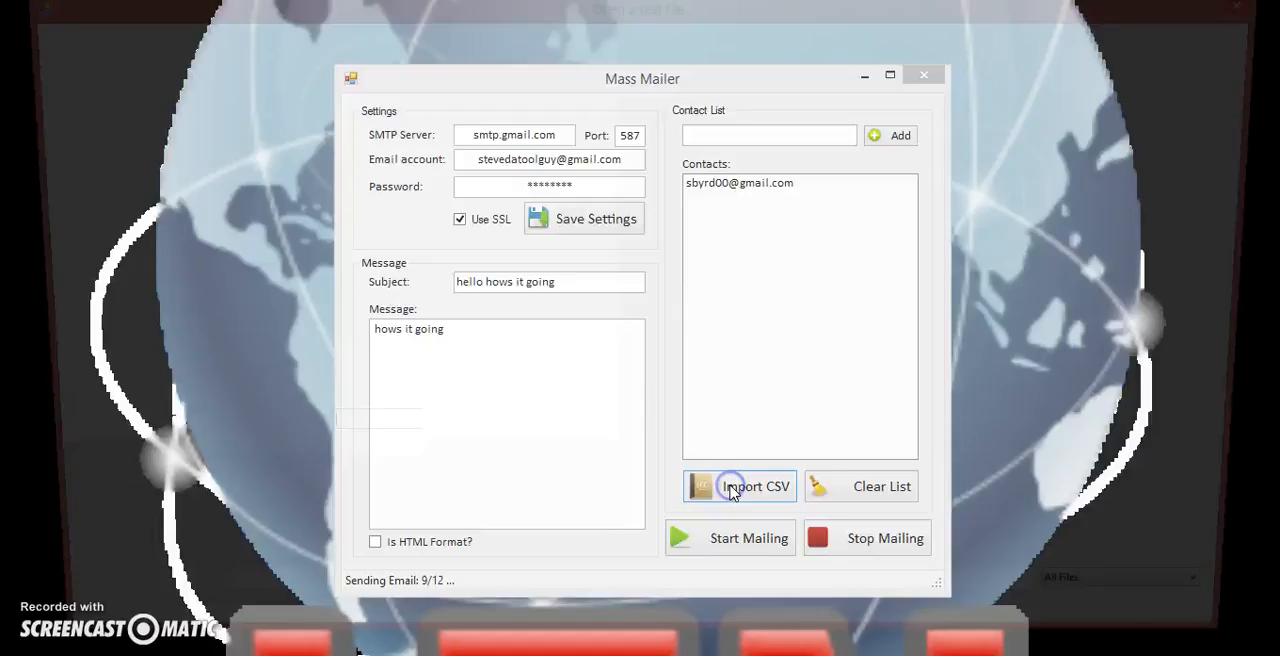
Import a dozen contacts from CSV, stop the failed mailing, dismiss the error, and clear the list.
click(753, 486)
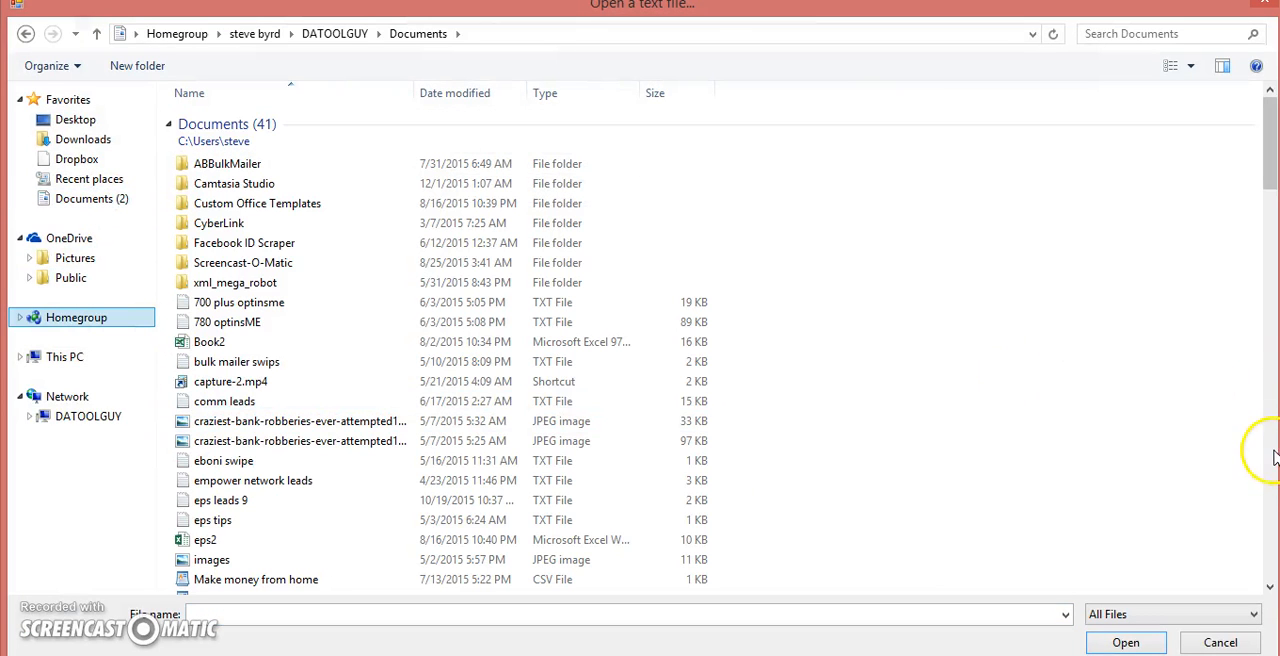
scroll(down, 3)
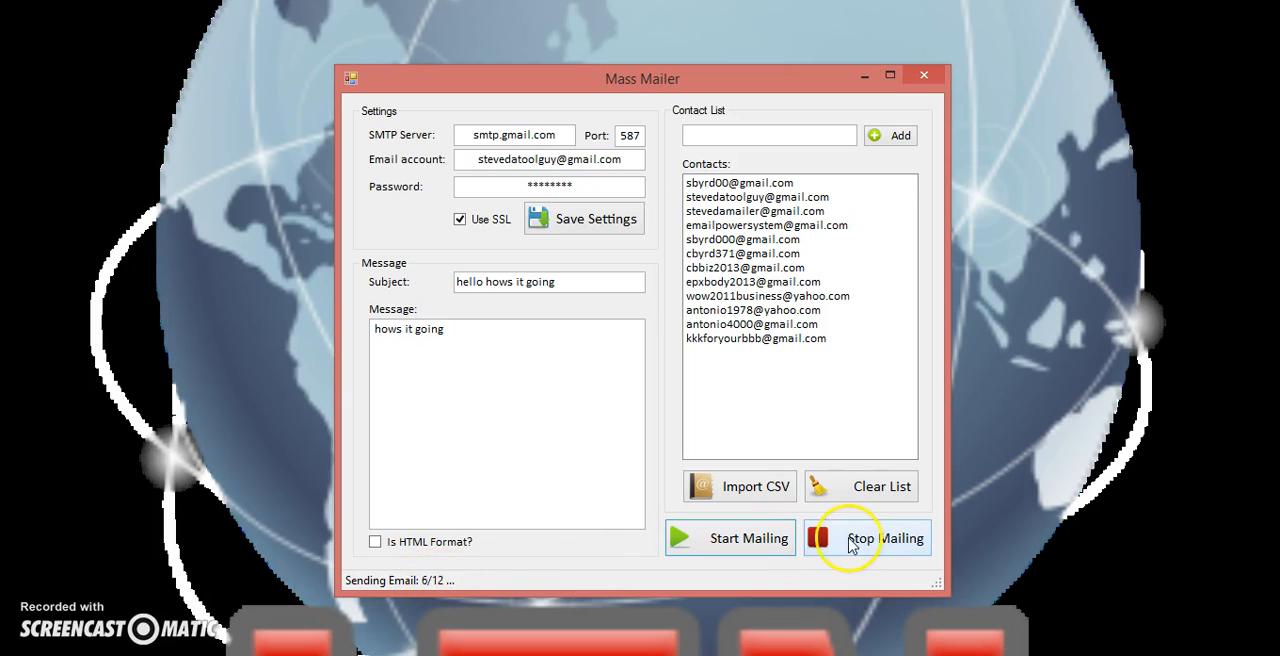
click(866, 538)
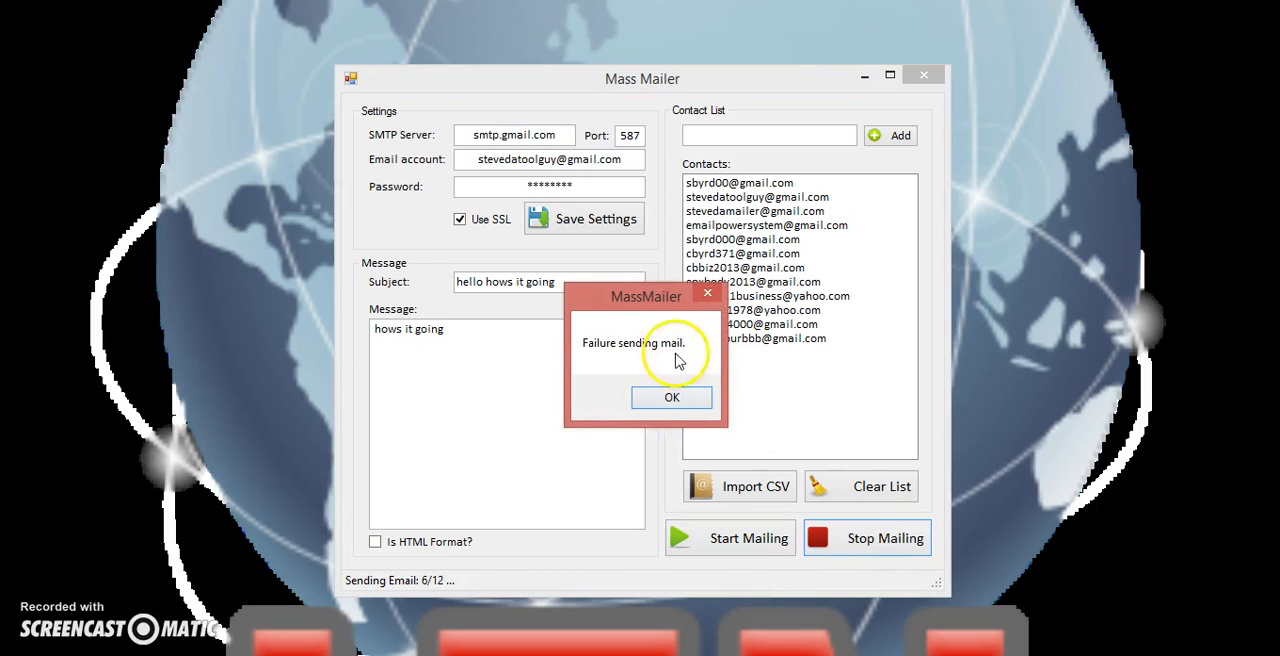
click(671, 397)
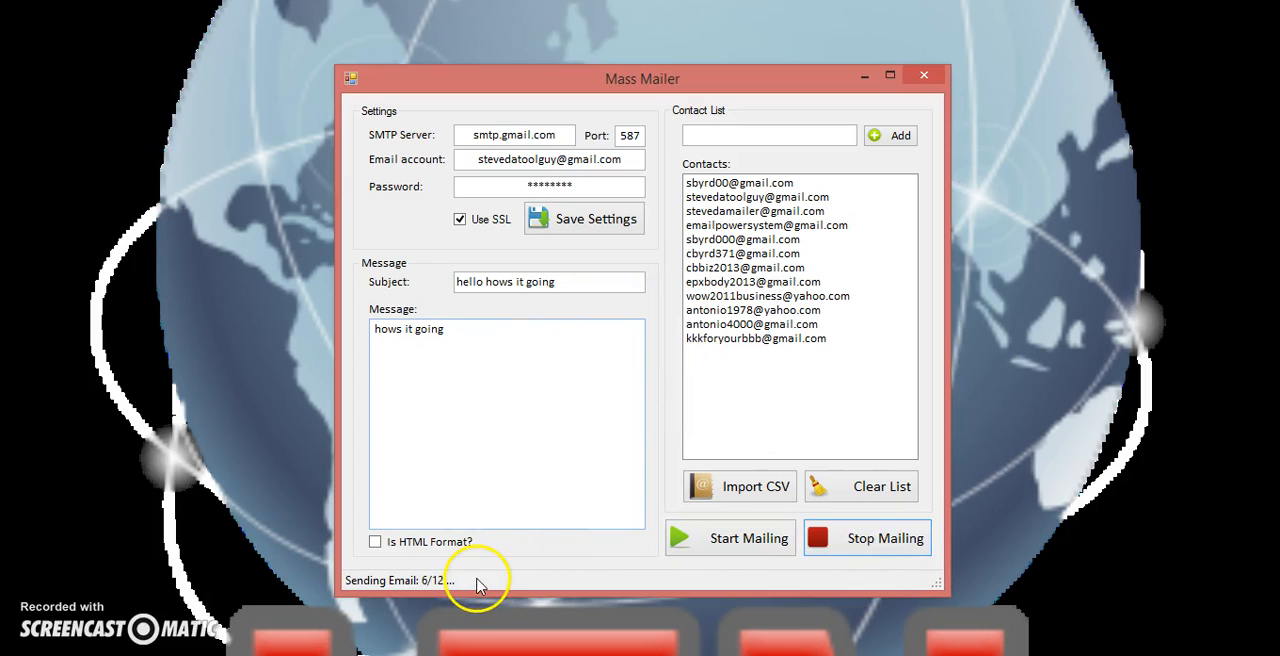
click(881, 486)
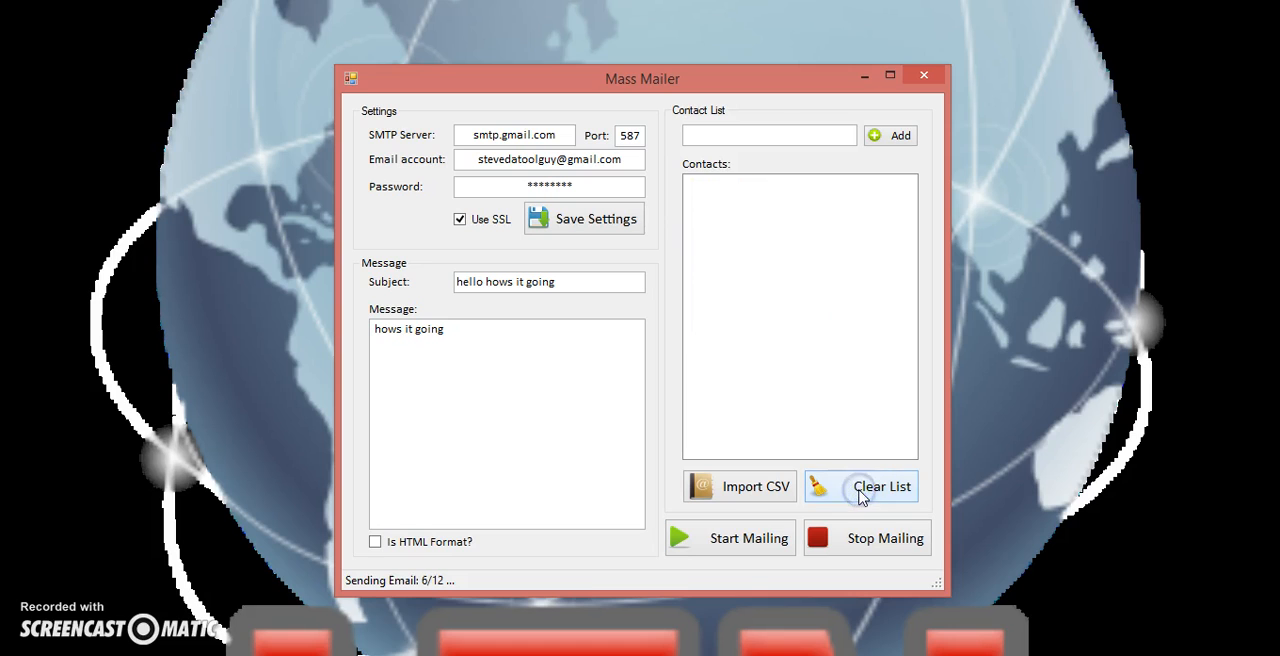
mouse_move(658, 565)
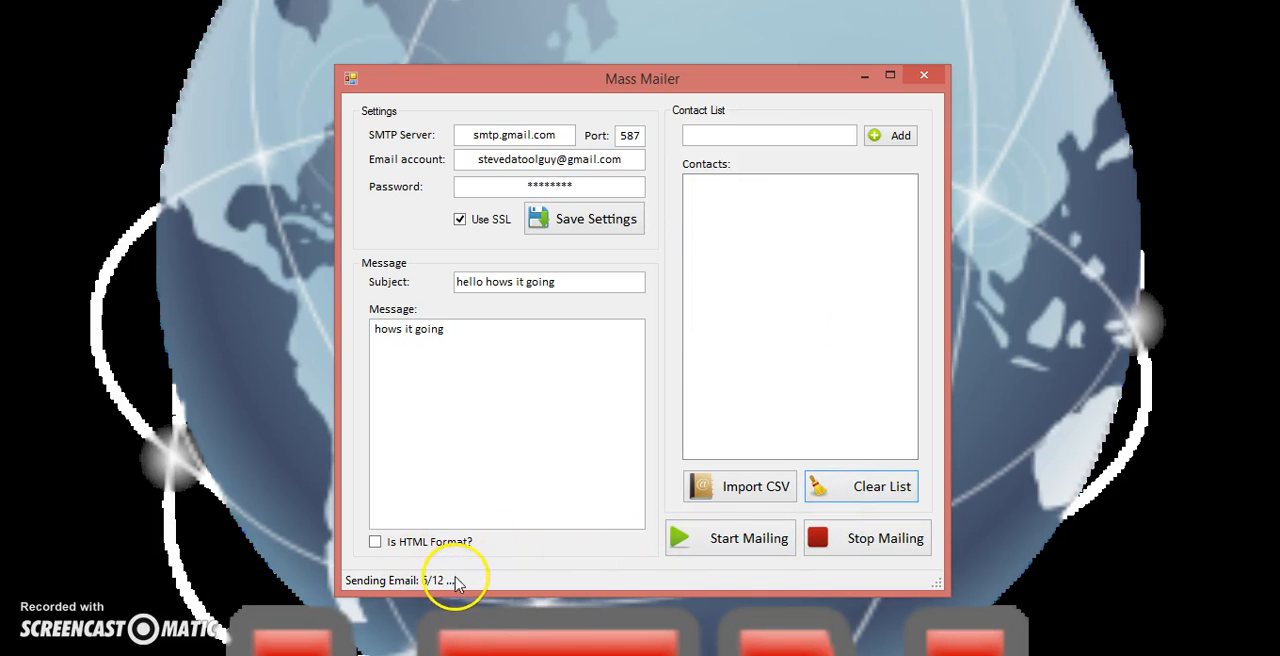
mouse_move(570, 548)
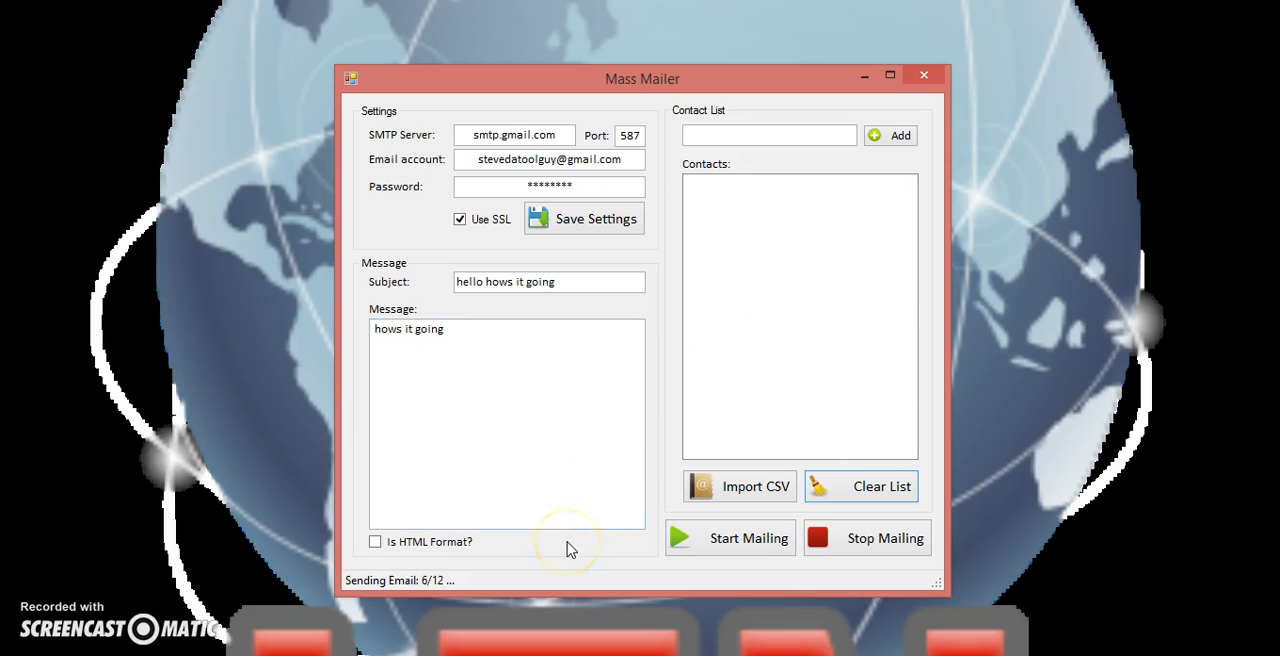
mouse_move(670, 258)
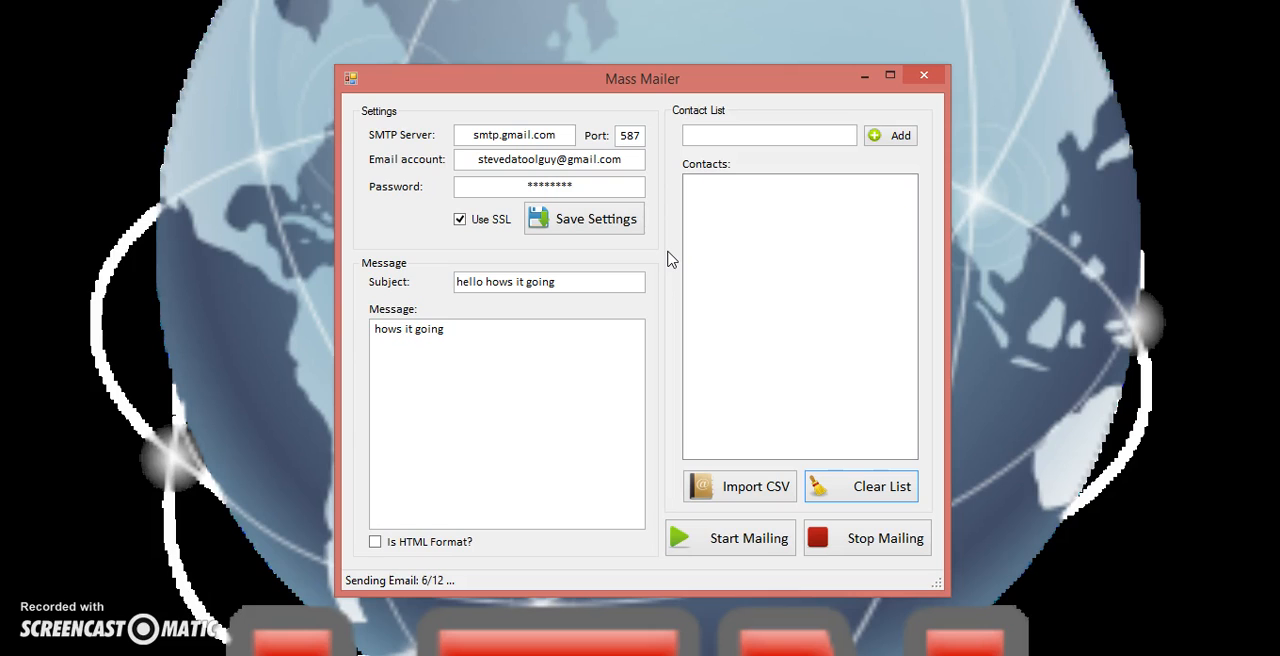
mouse_move(651, 152)
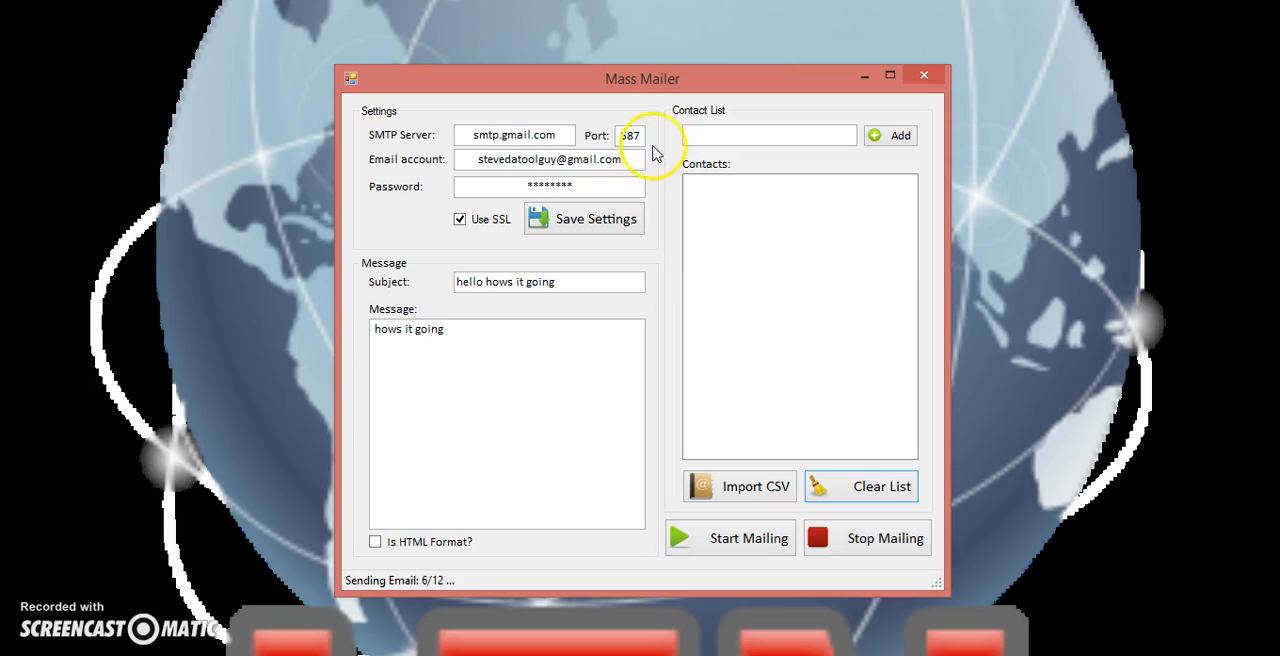
mouse_move(658, 163)
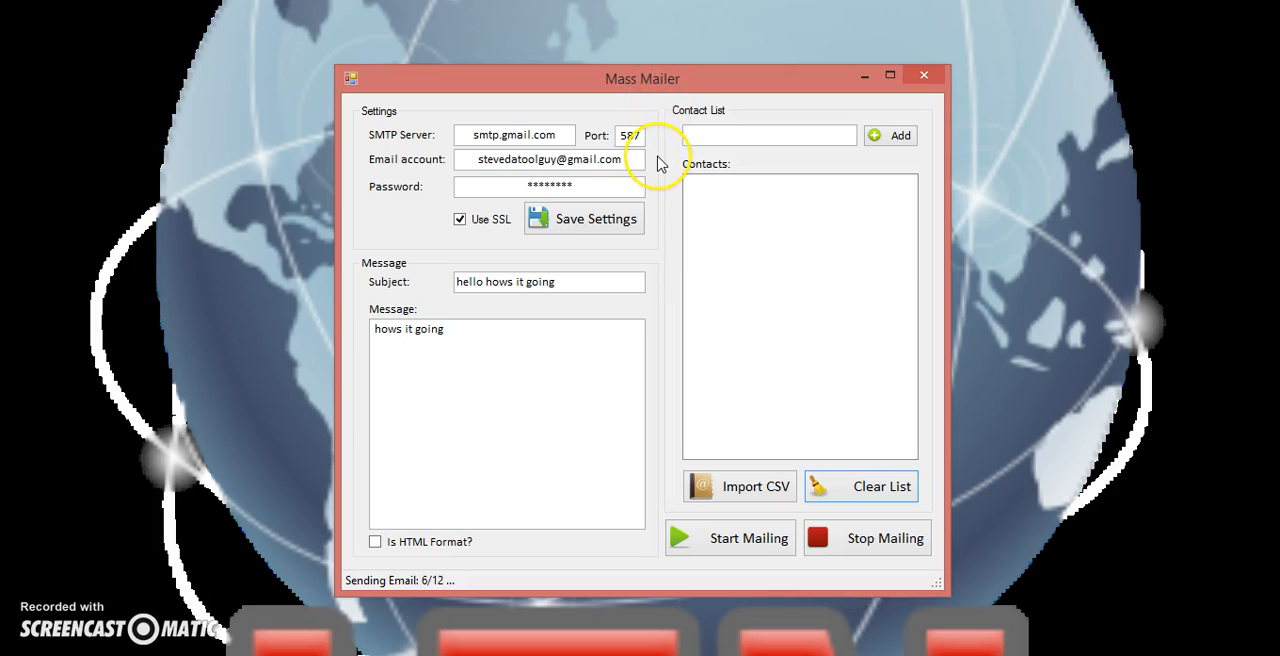
mouse_move(660, 97)
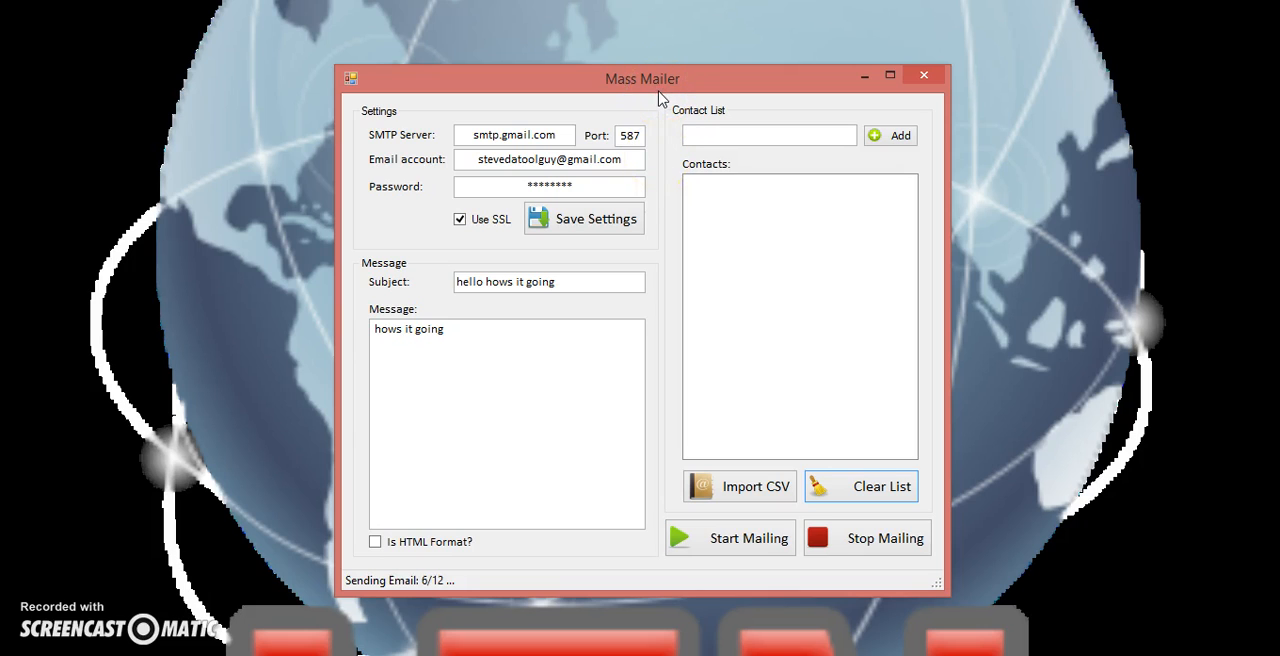
mouse_move(665, 355)
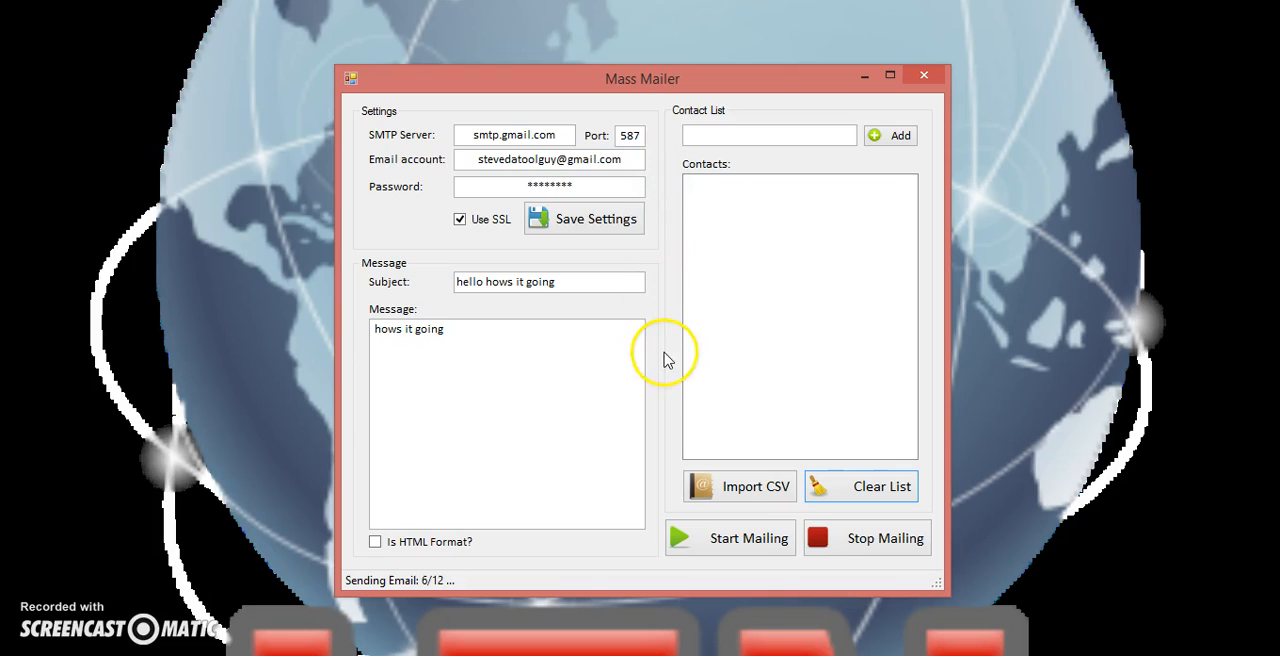
mouse_move(668, 413)
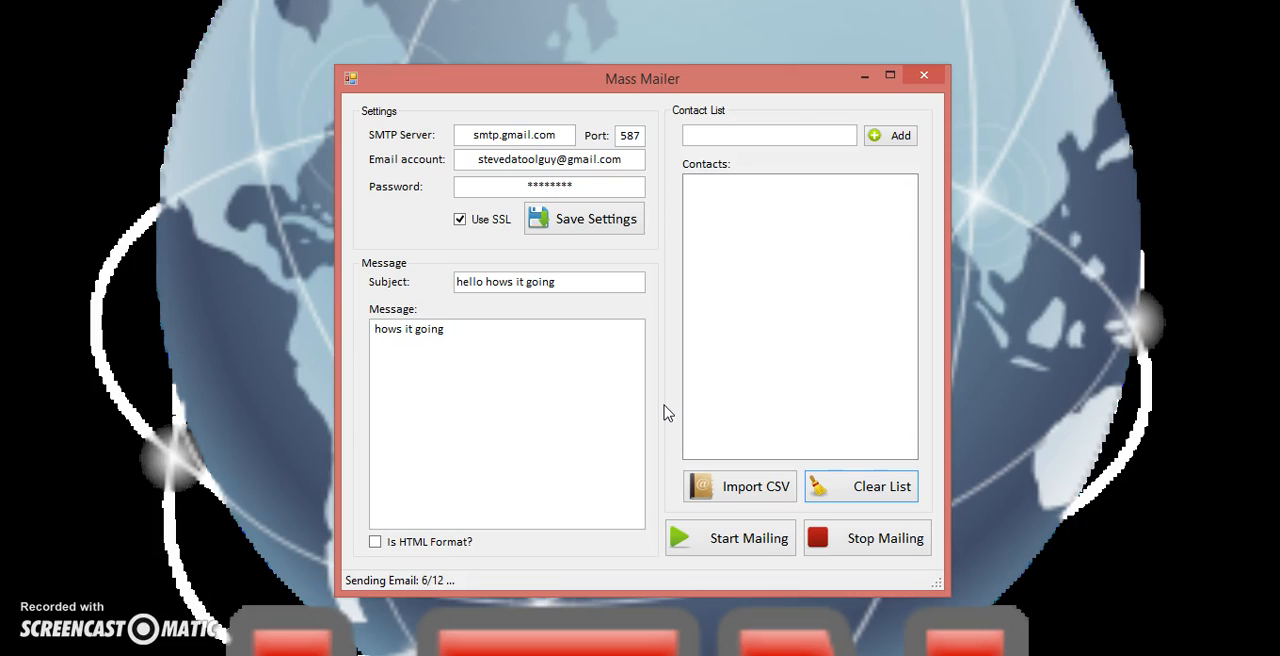
mouse_move(658, 215)
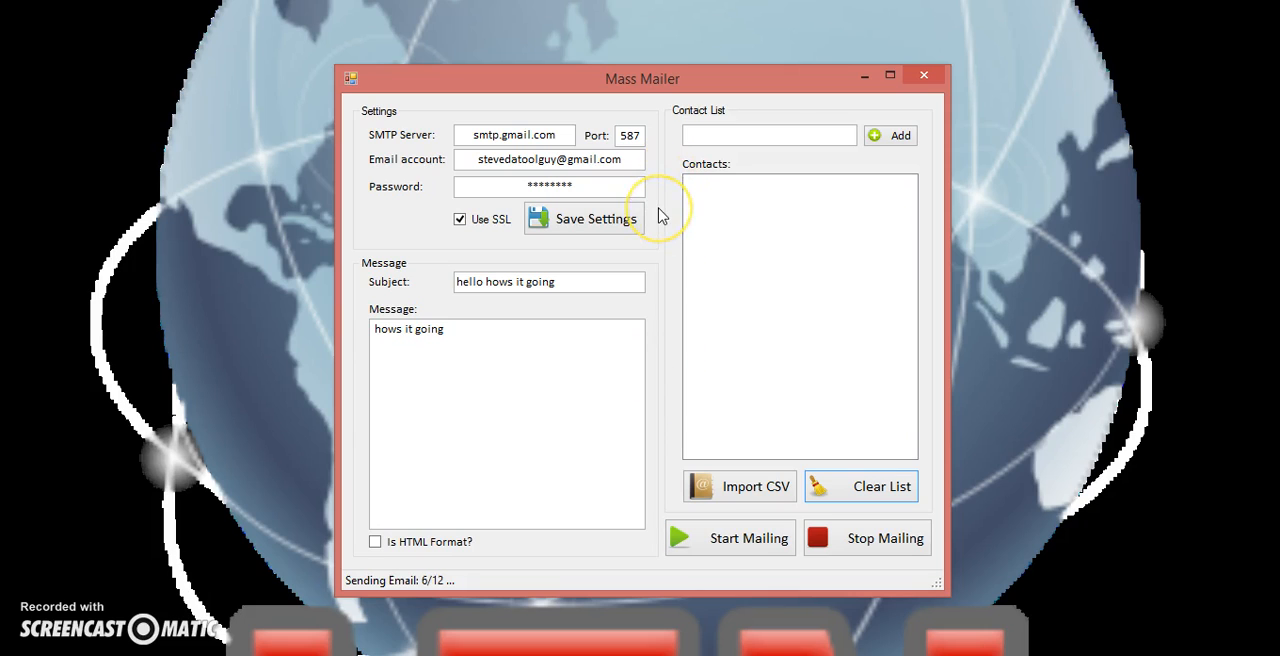
mouse_move(660, 350)
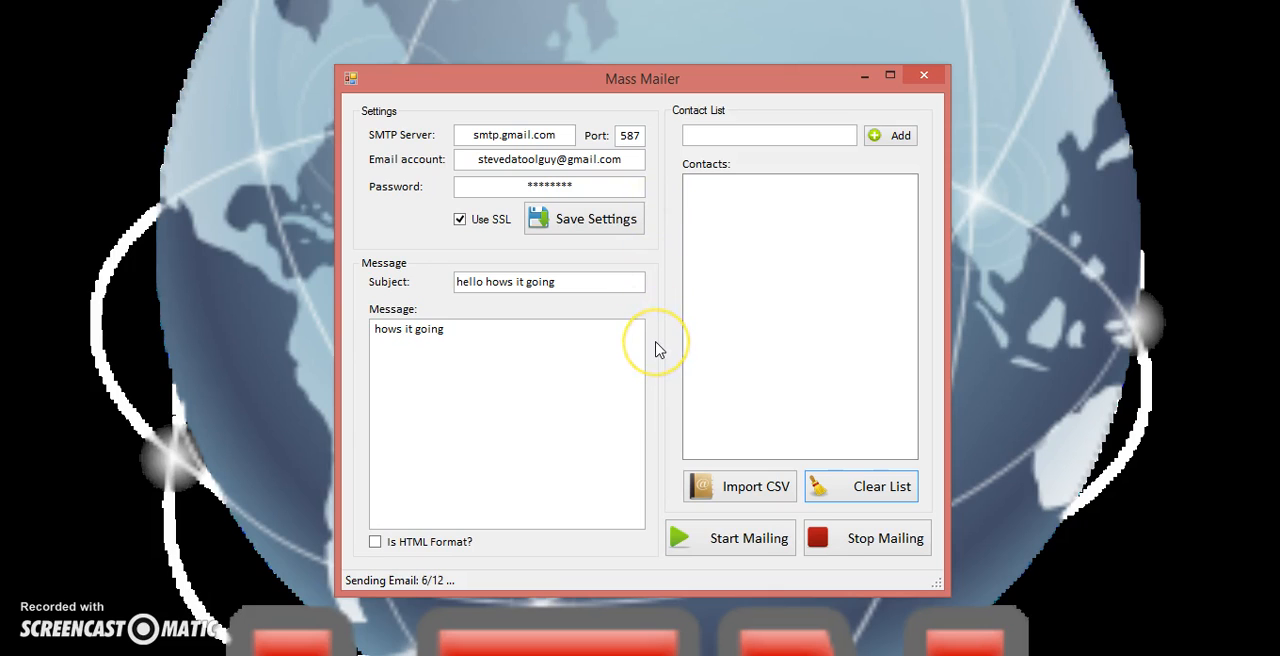
mouse_move(658, 350)
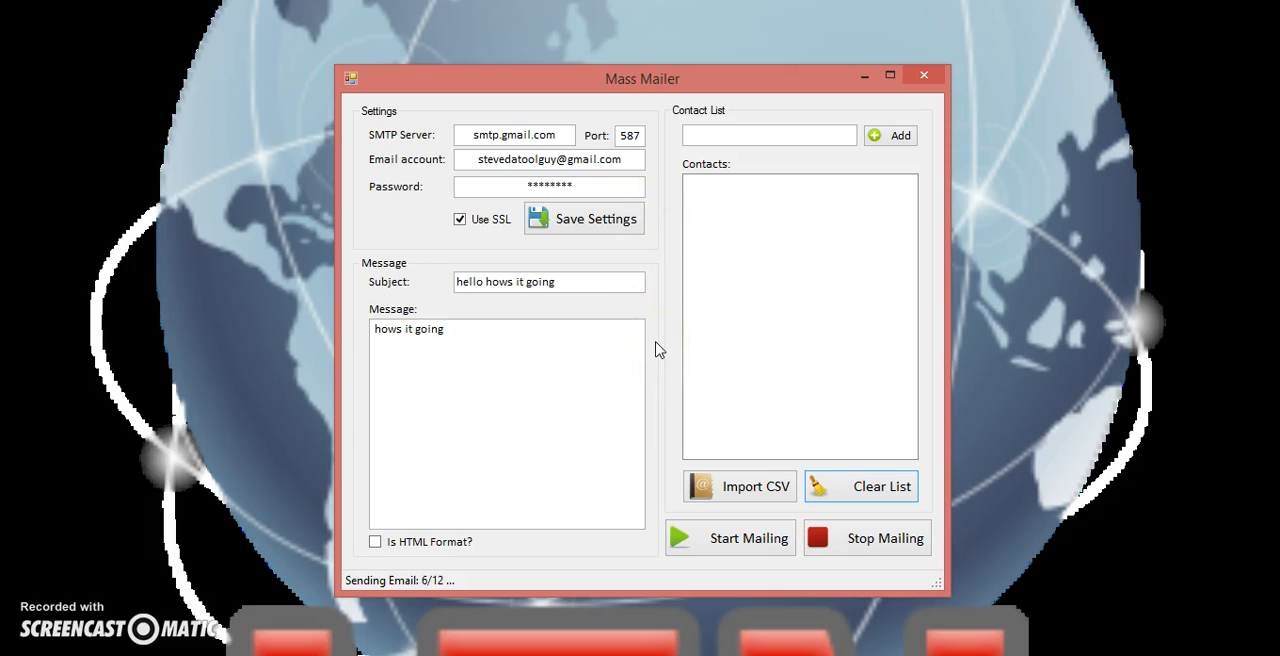
mouse_move(650, 482)
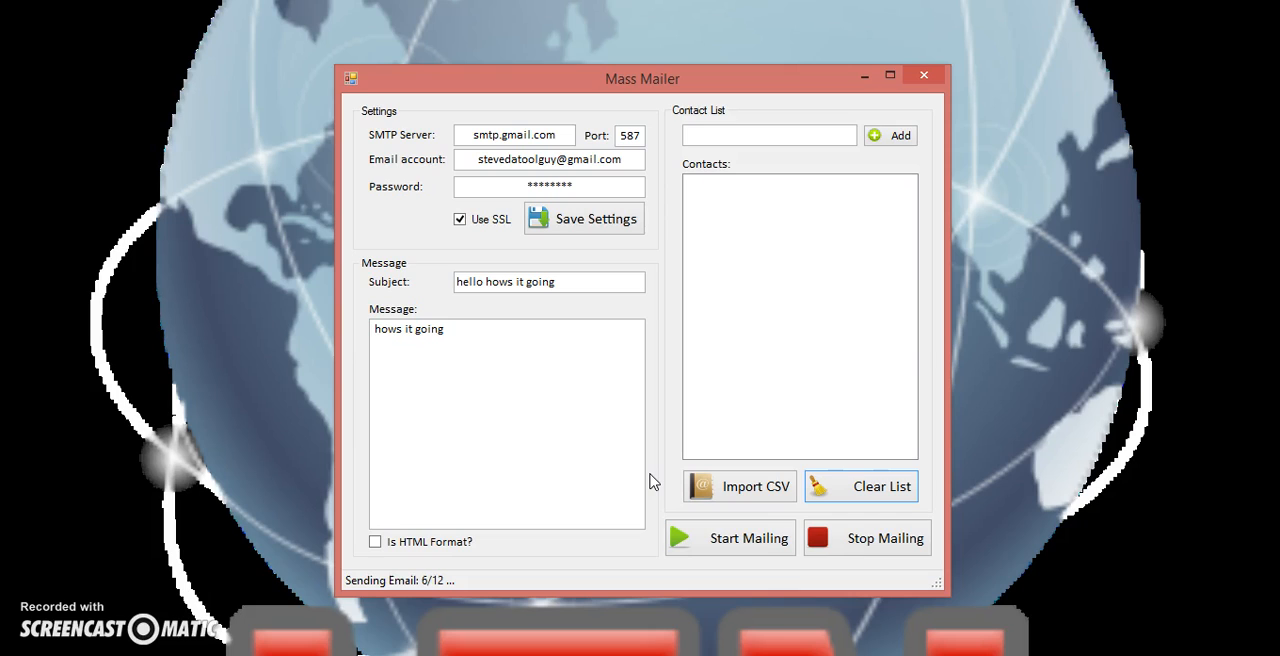